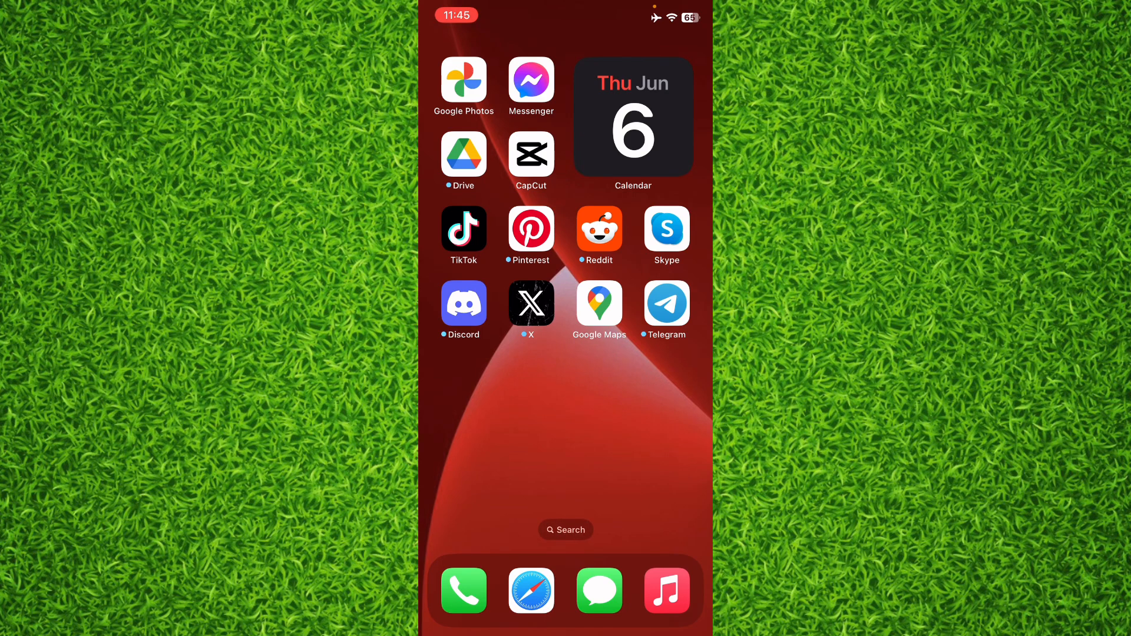
# Launch Safari and navigate to the Steam store homepage
pyautogui.click(530, 590)
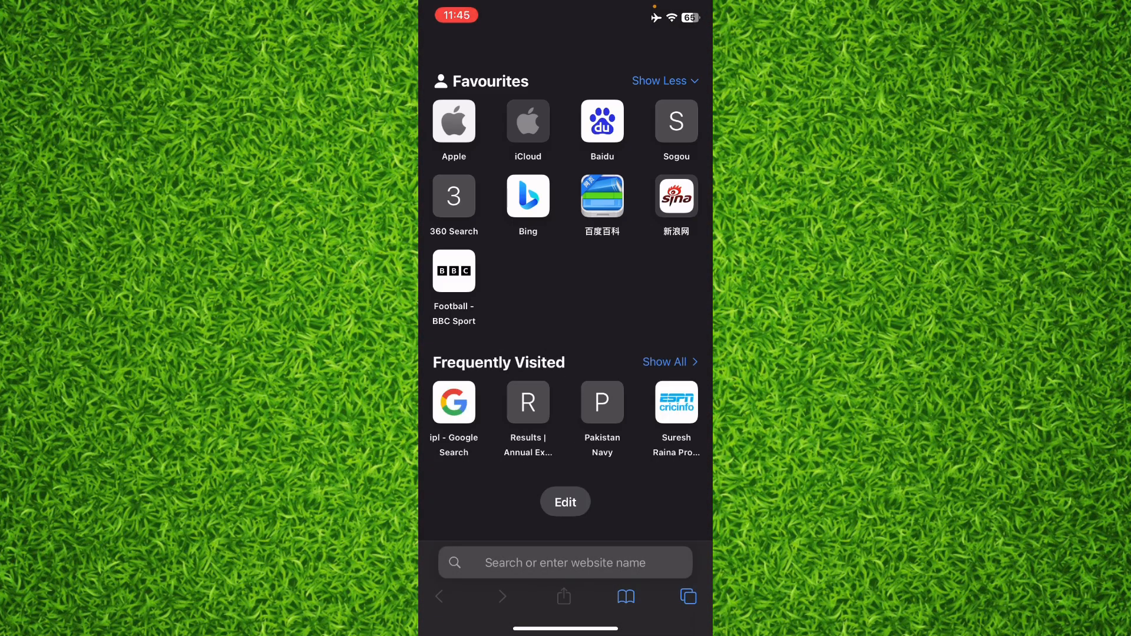
pyautogui.write('sr')
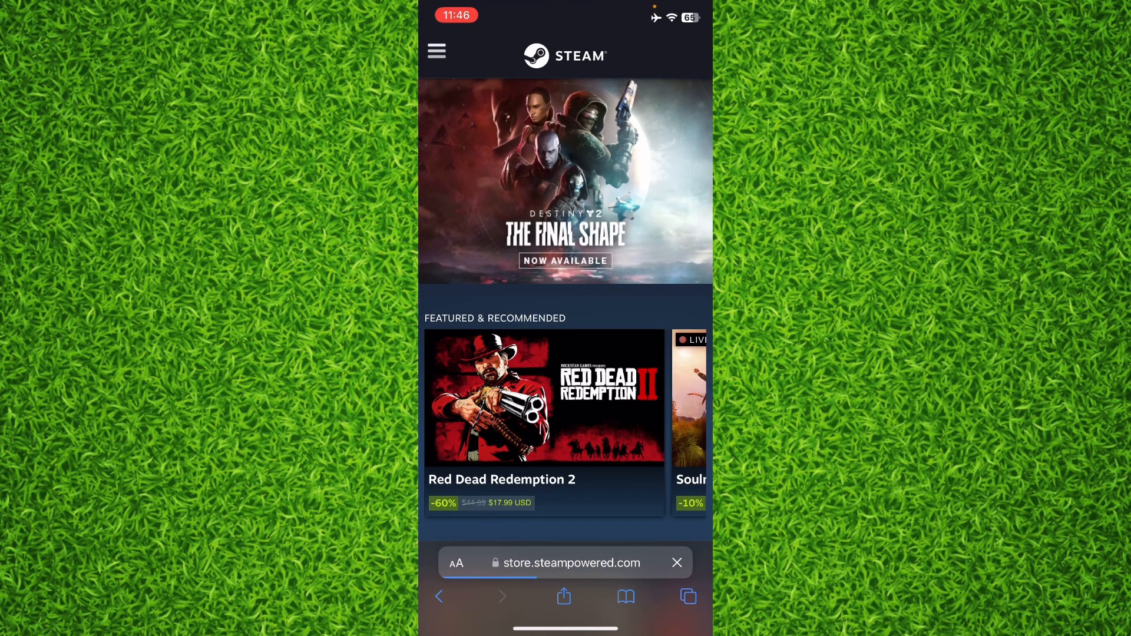
pyautogui.click(435, 50)
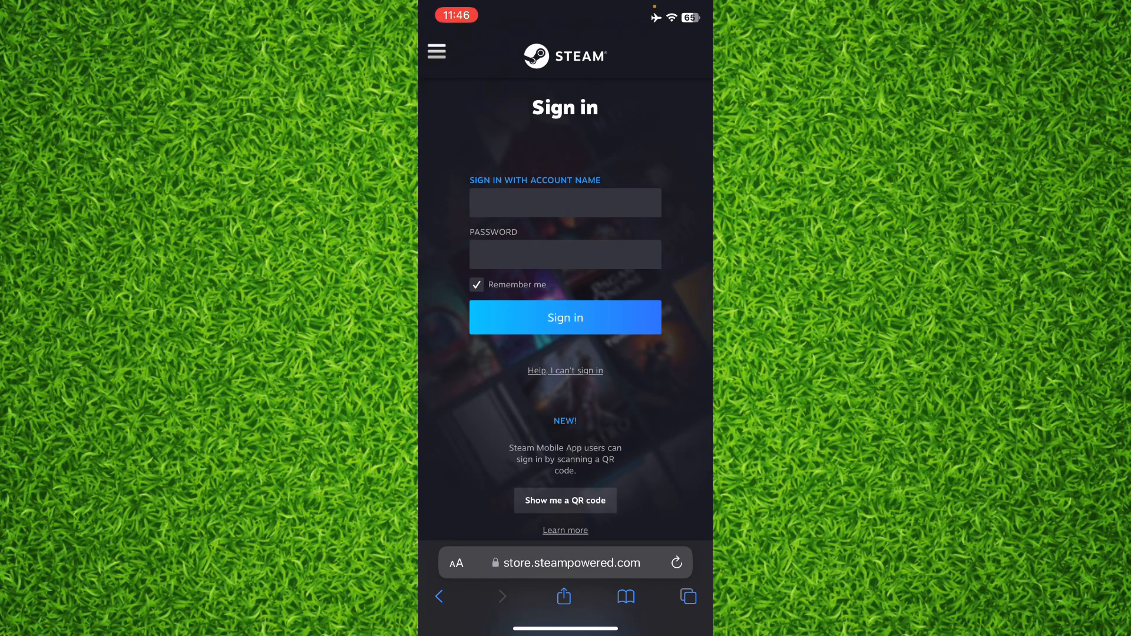
pyautogui.scroll(-3)
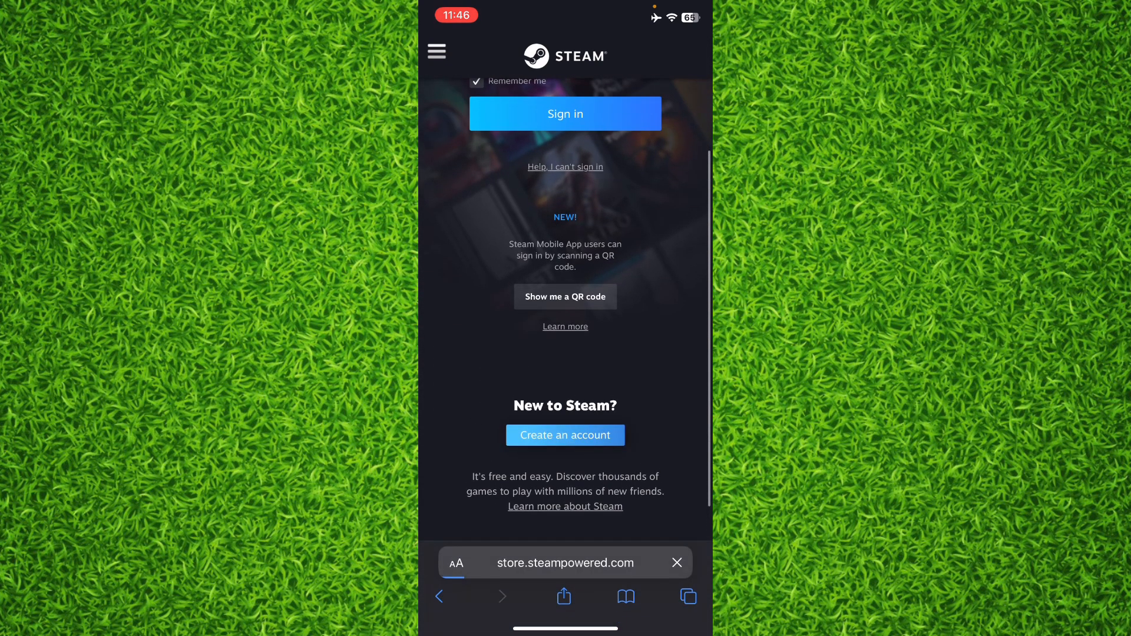
pyautogui.click(564, 434)
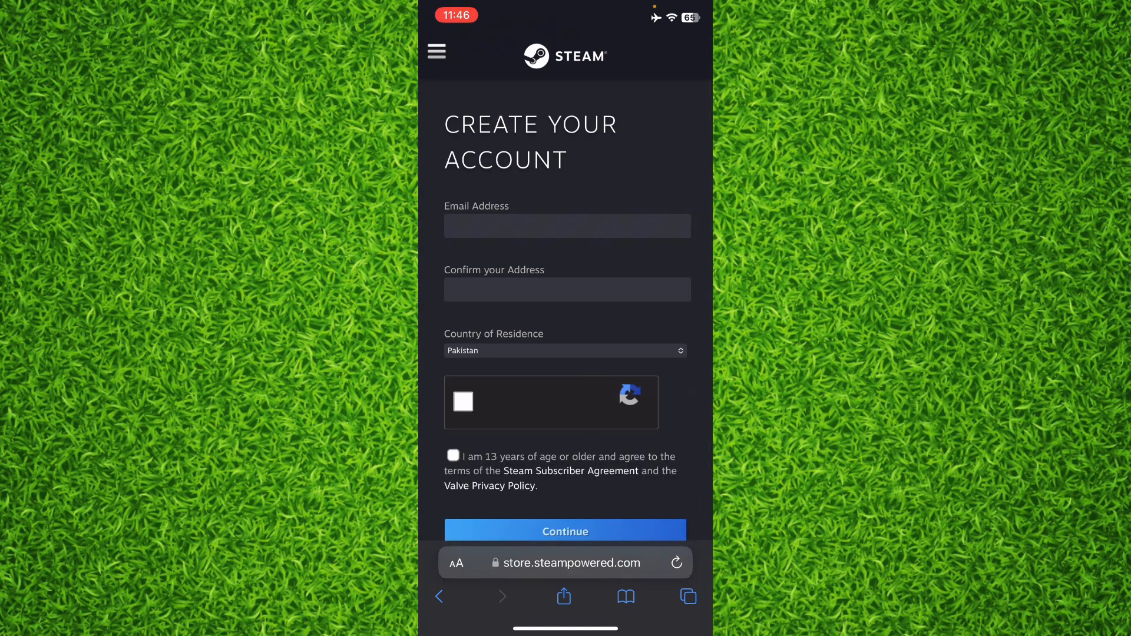
pyautogui.click(567, 227)
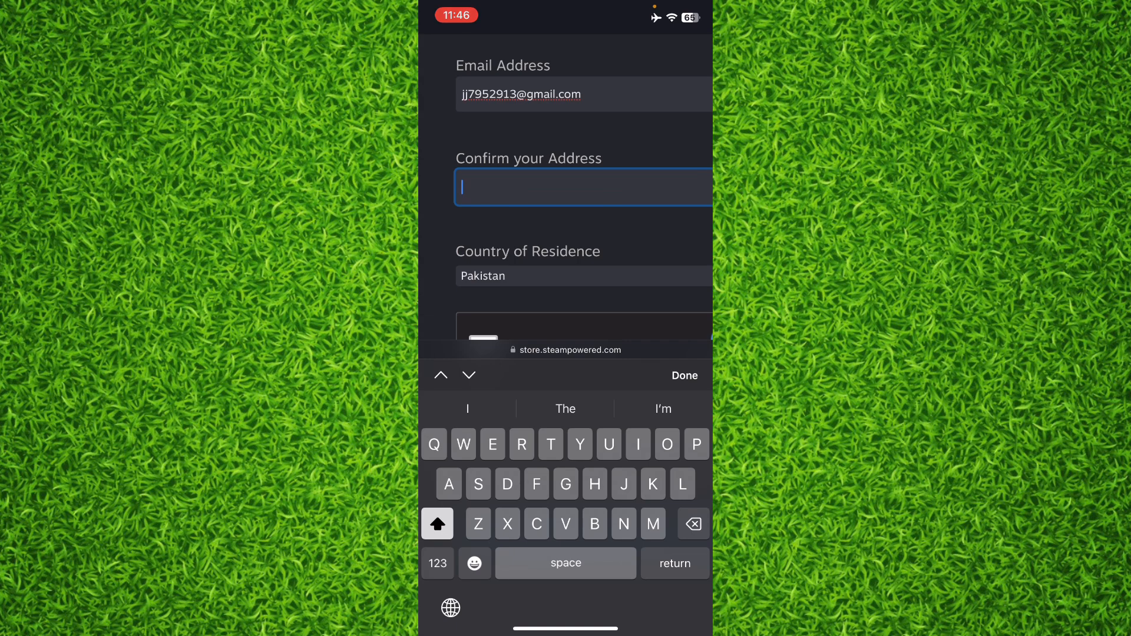
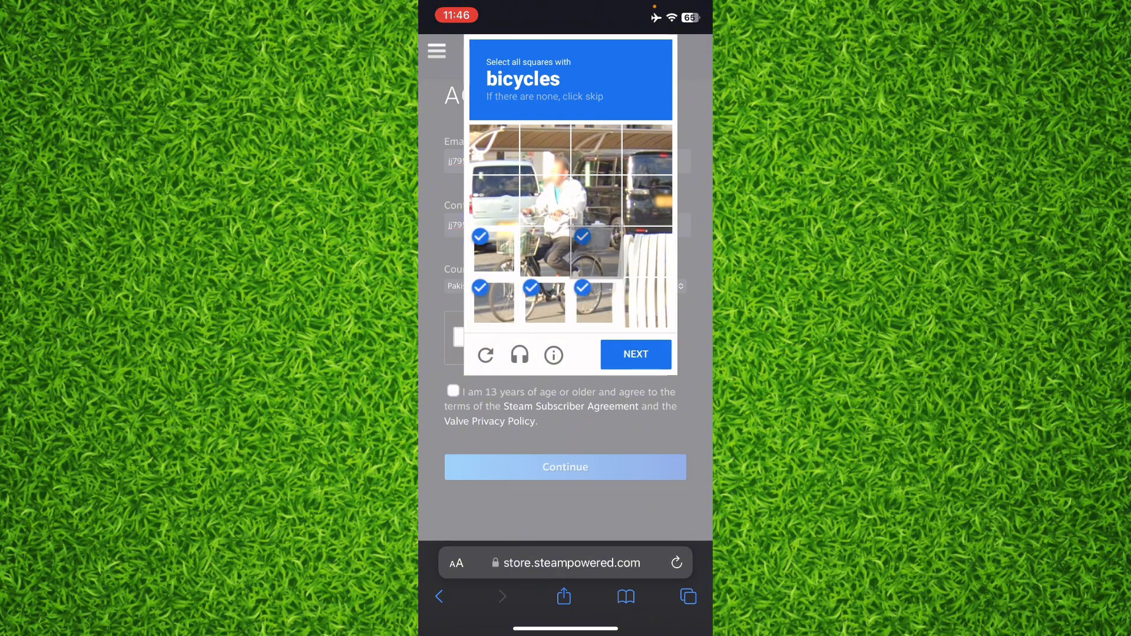
# Answer the bicycle and motorcycle challenges, accept the 13+ agreement and submit the form
pyautogui.click(635, 355)
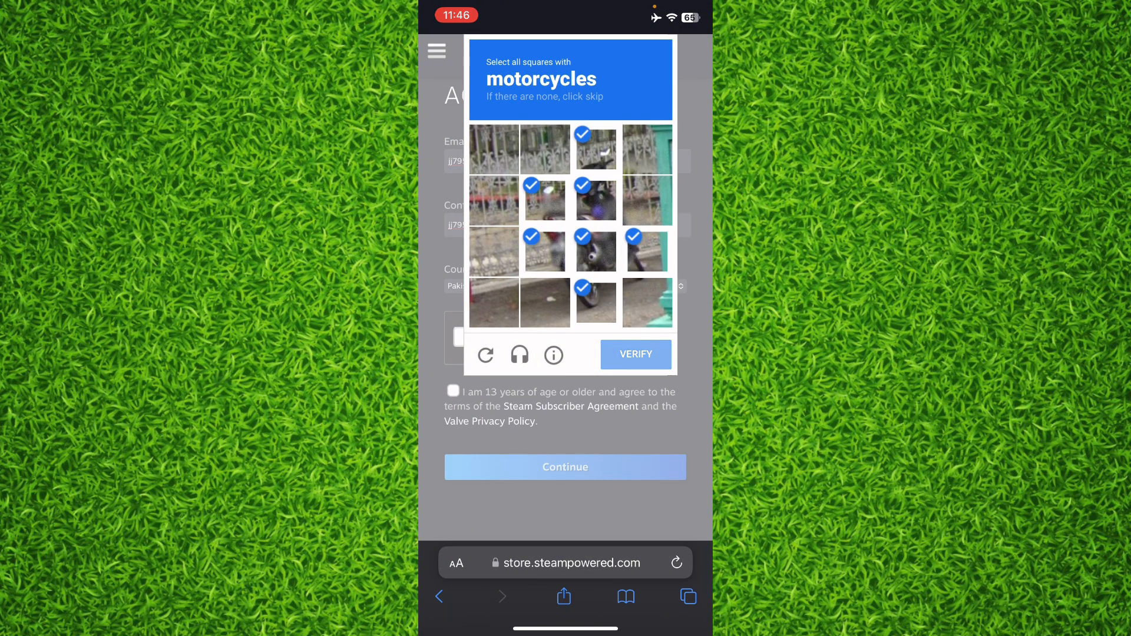
pyautogui.click(635, 354)
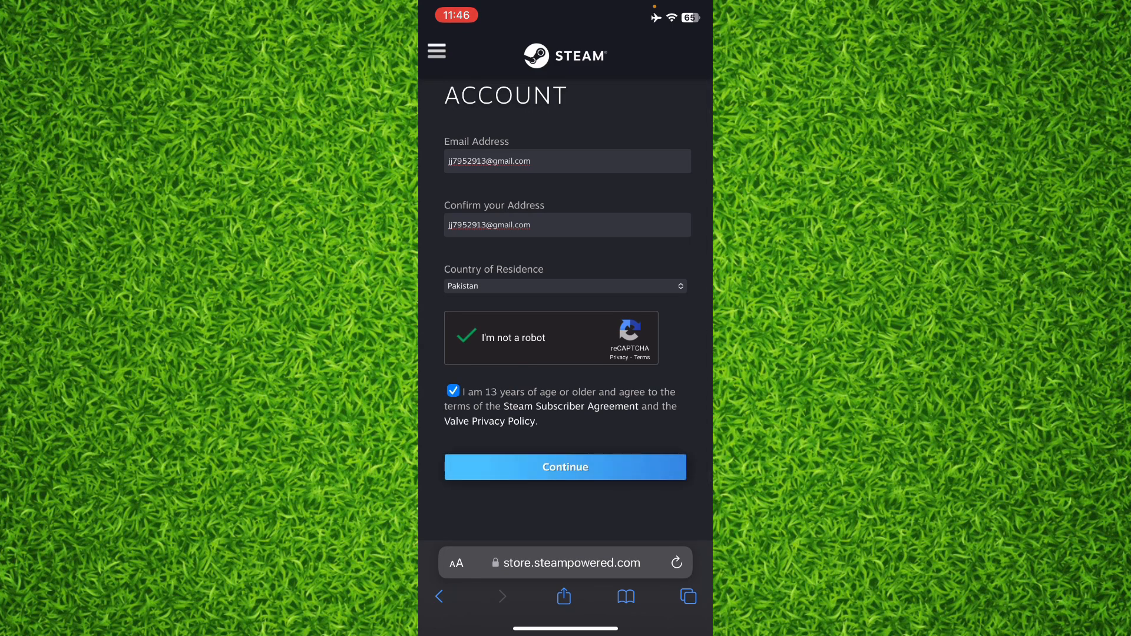
pyautogui.click(564, 466)
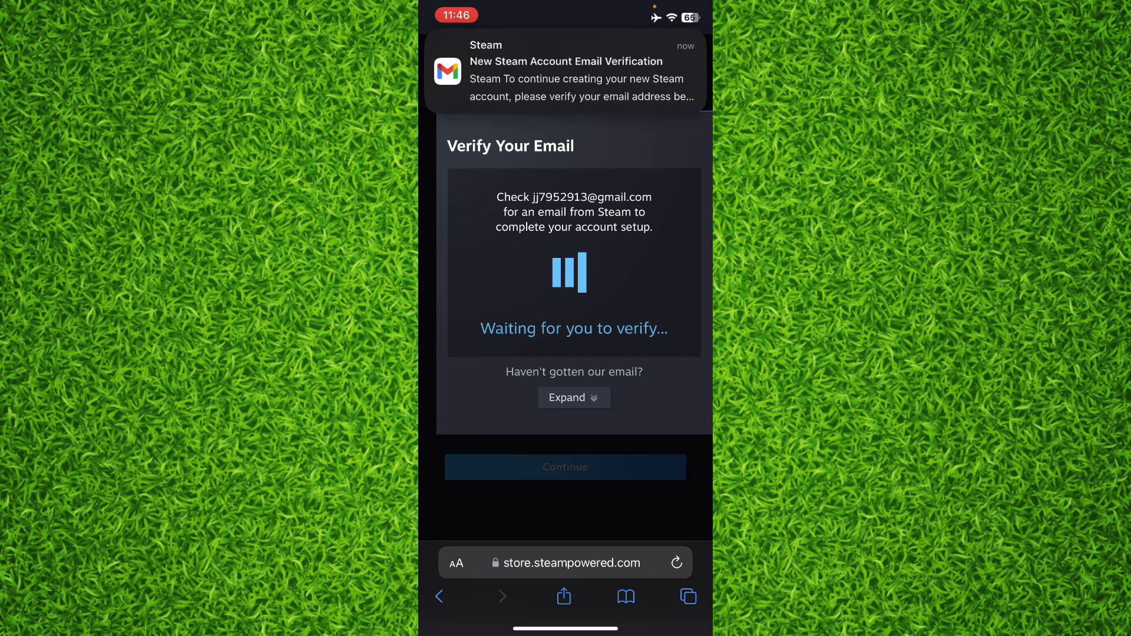
# Follow 'Verify my email address' in Steam's Gmail message, opening the link in Safari
pyautogui.click(567, 71)
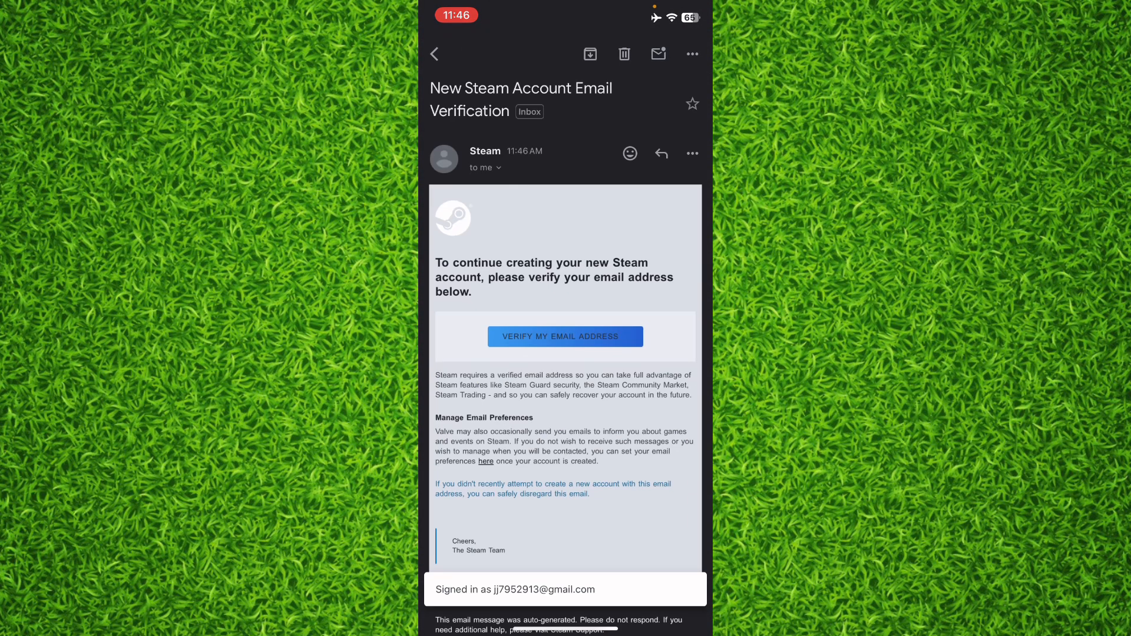
pyautogui.click(564, 336)
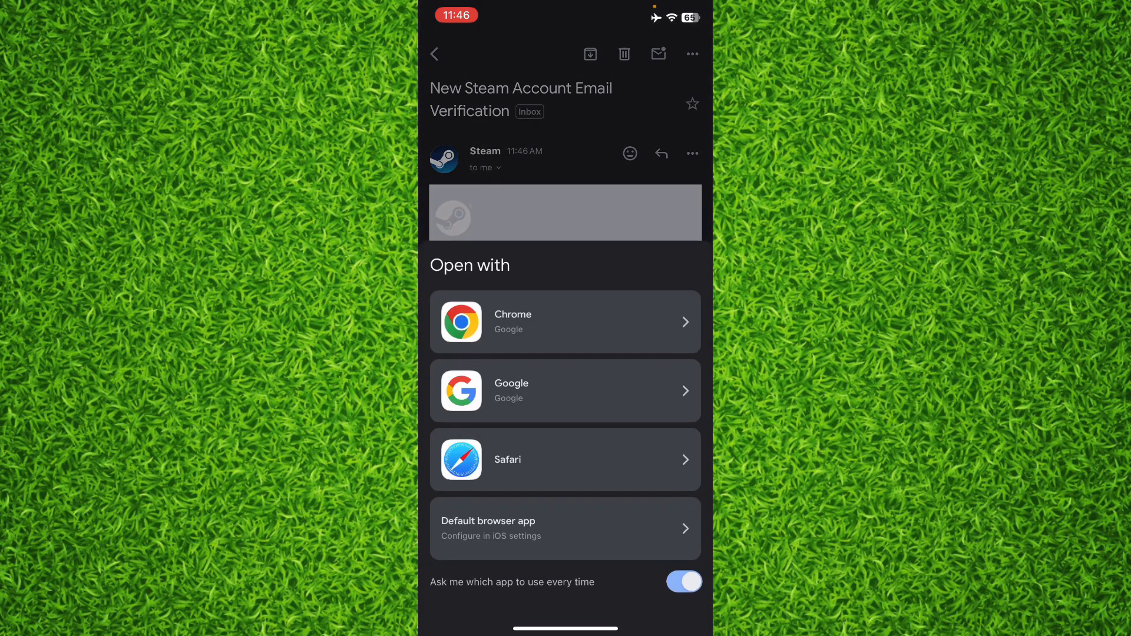
pyautogui.click(564, 459)
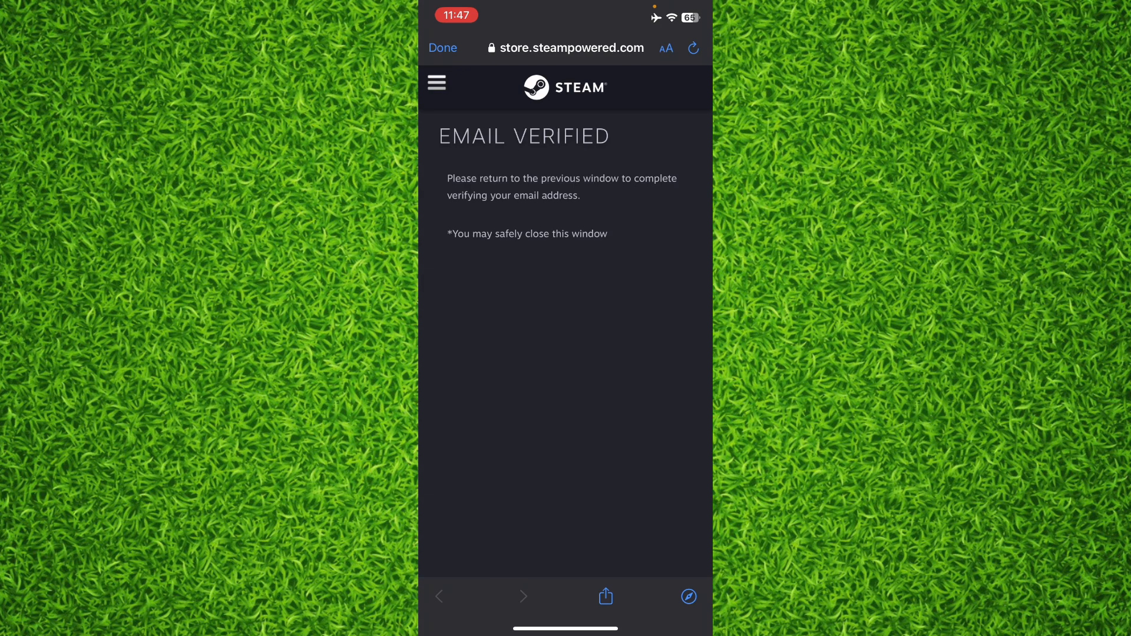
# Dismiss the Email Verified page with Done and return to the home screen
pyautogui.click(443, 47)
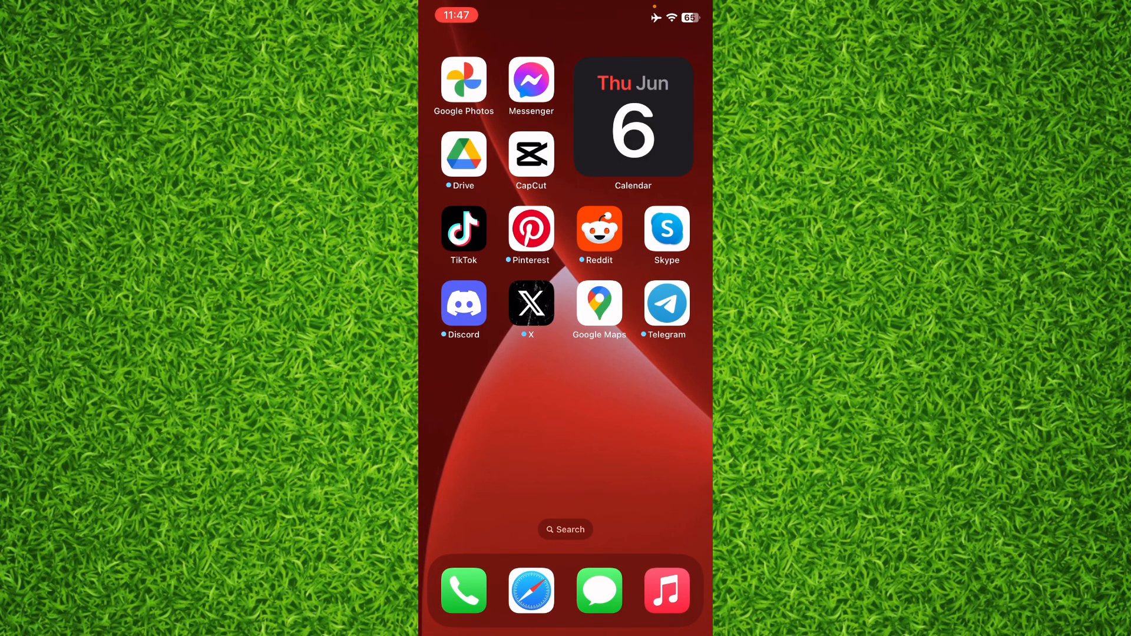